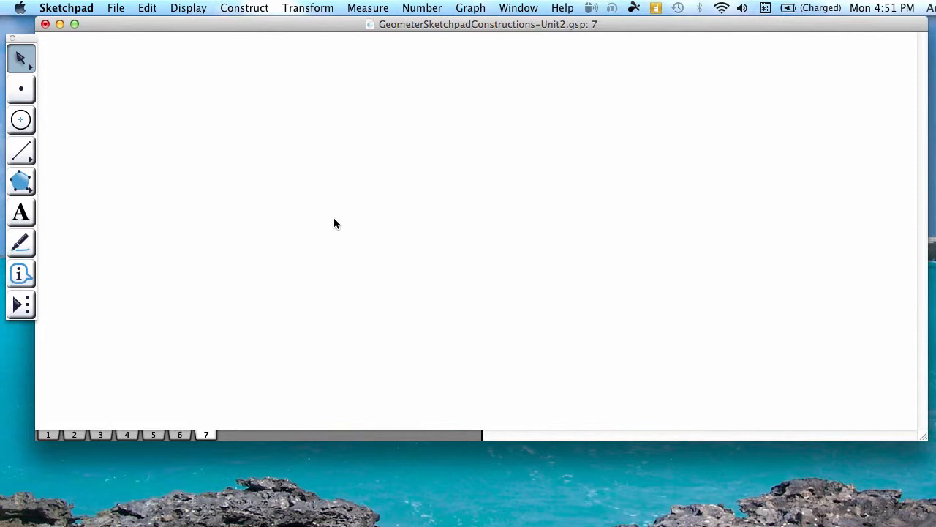
mouse_move(22, 154)
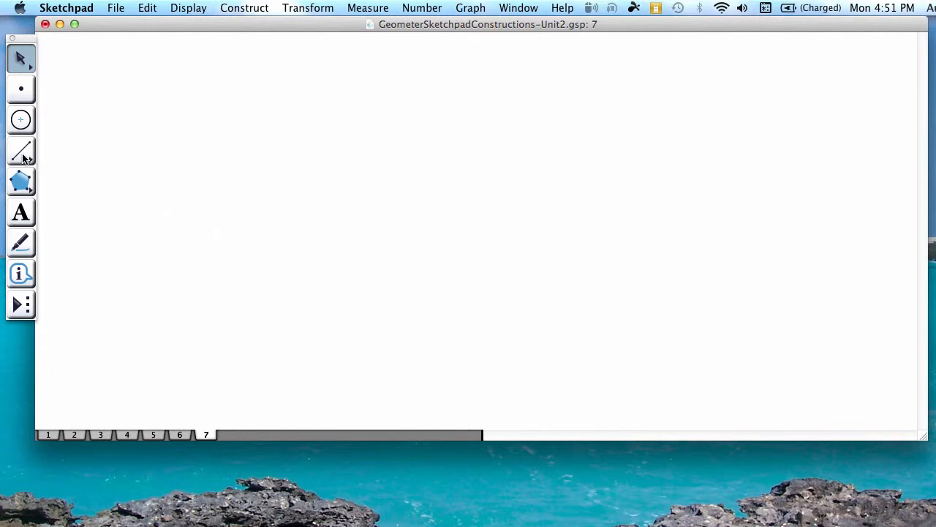
Draw a short, nearly horizontal segment left of the page centre with the Segment tool.
click(20, 151)
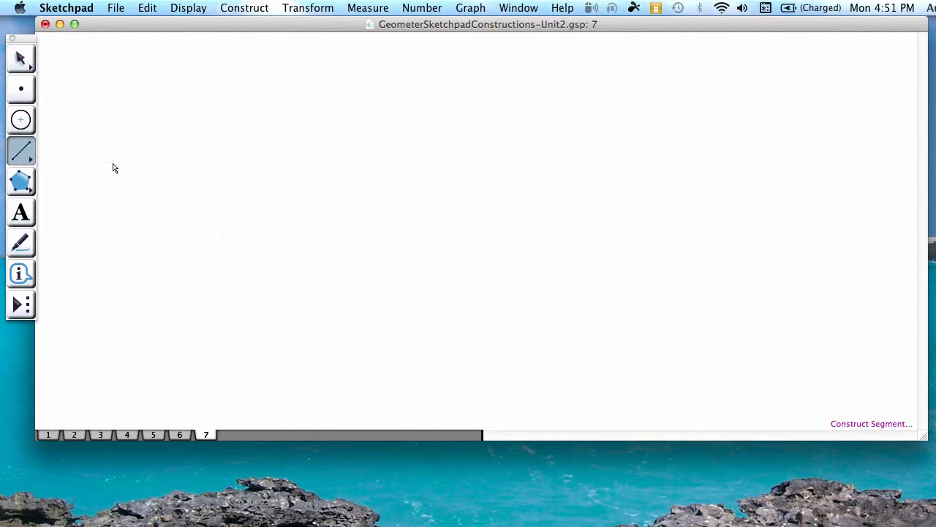
mouse_move(196, 211)
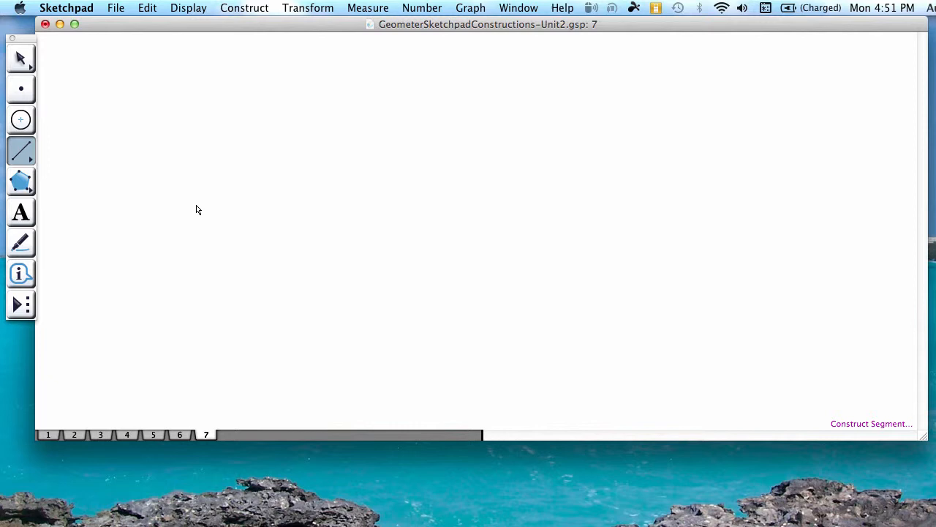
drag(206, 213, 314, 205)
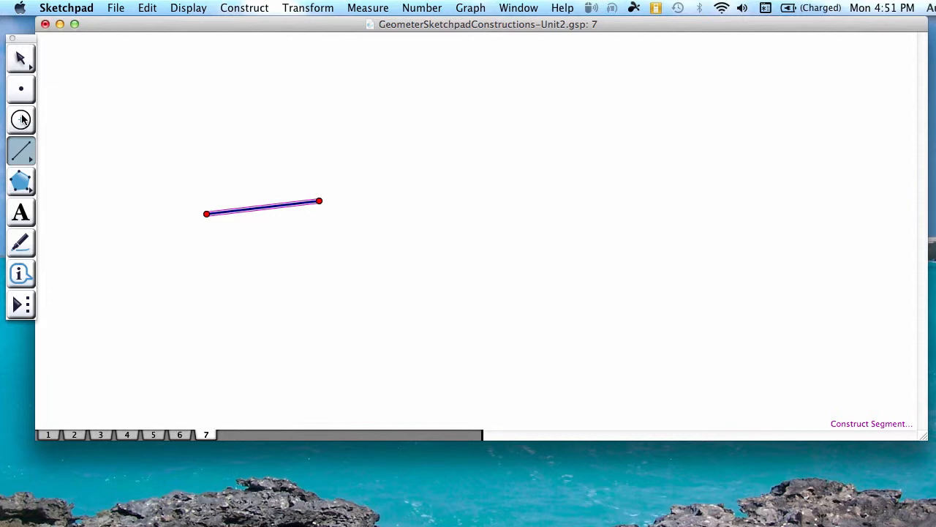
Draw circles at each endpoint through the other and mark their upper intersection point.
click(21, 120)
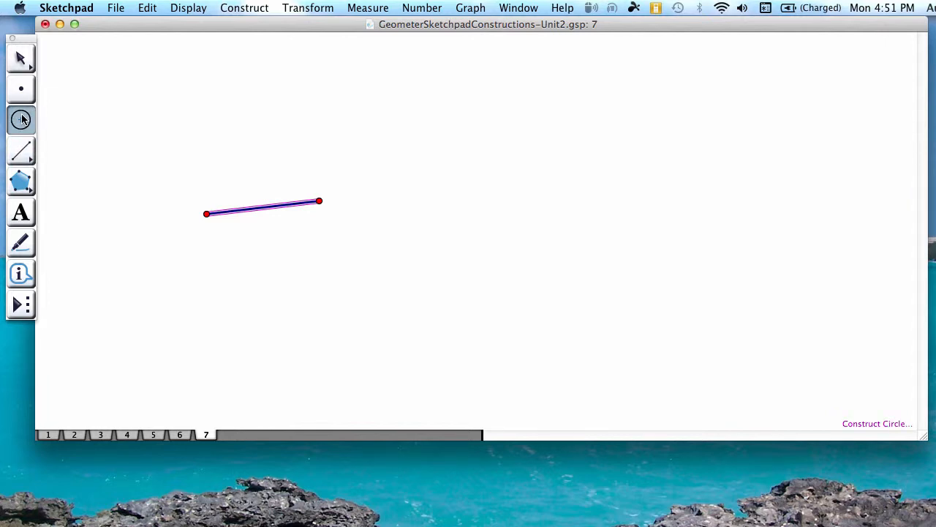
click(206, 213)
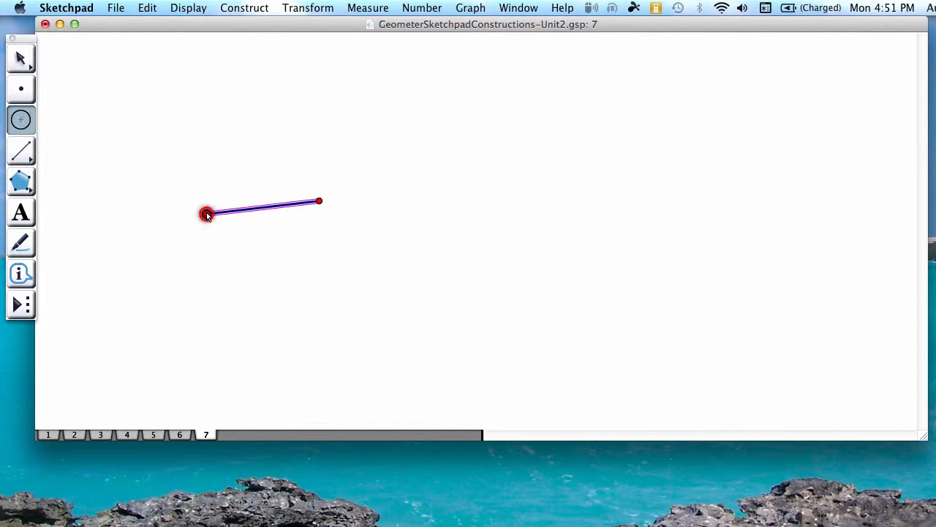
click(319, 200)
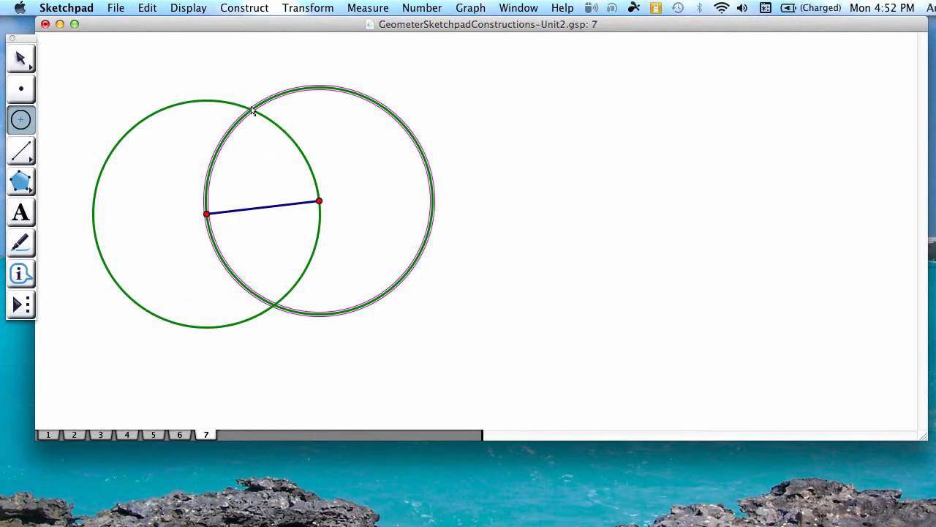
mouse_move(263, 162)
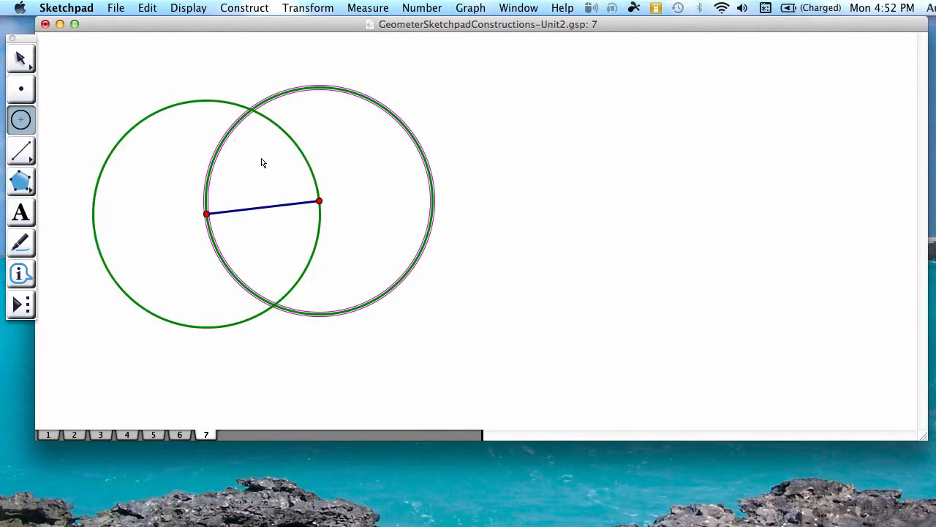
click(276, 308)
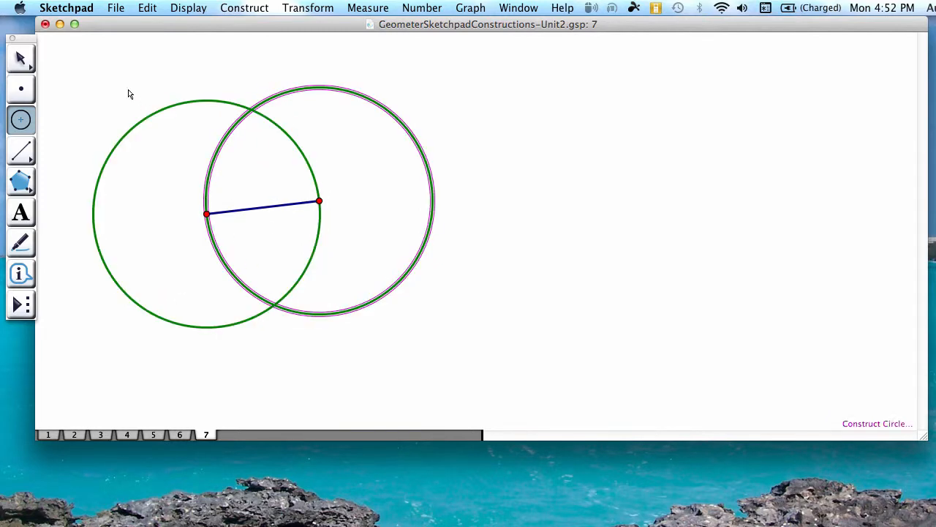
click(20, 89)
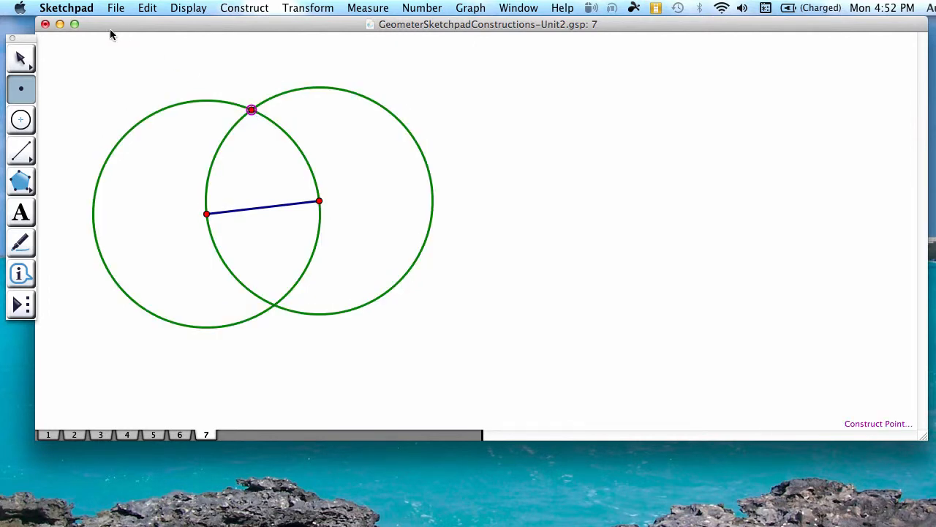
Join the upper intersection point to the left endpoint with a second segment, forming the angle.
click(20, 150)
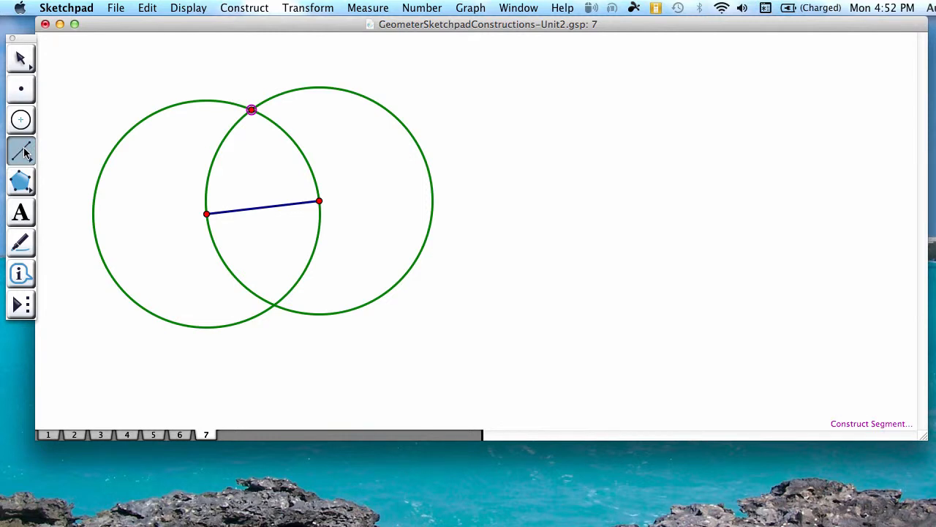
mouse_move(217, 135)
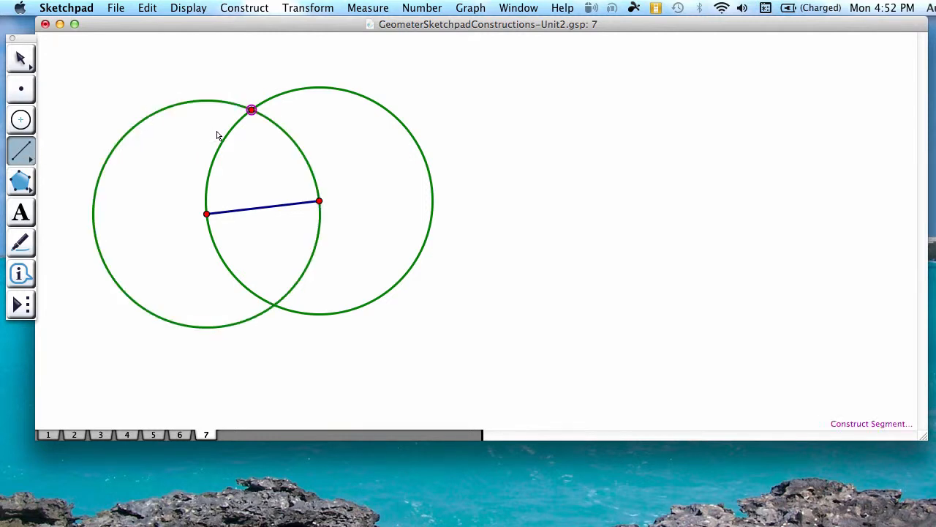
click(252, 110)
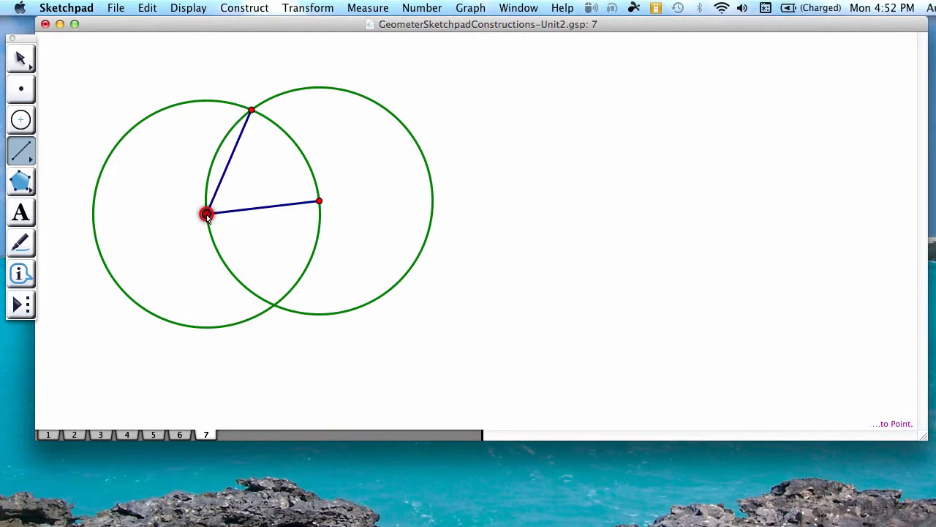
click(227, 161)
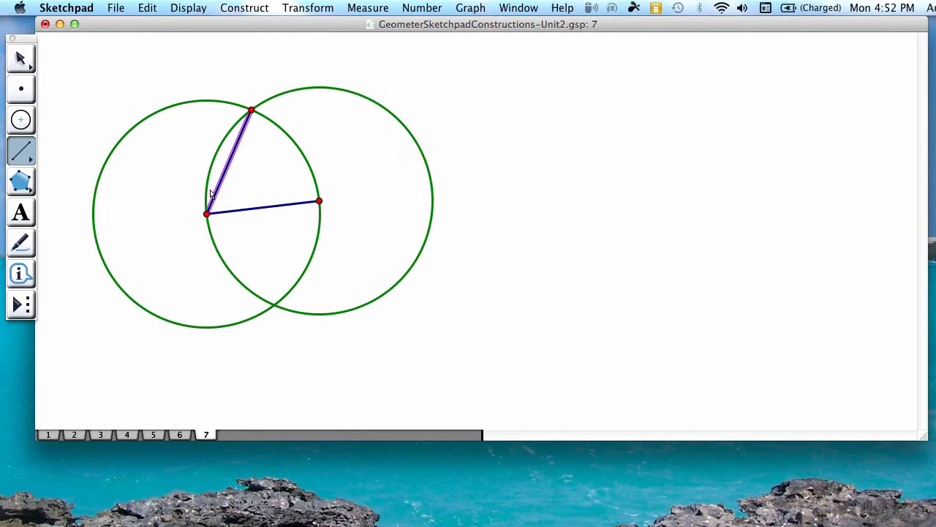
click(229, 161)
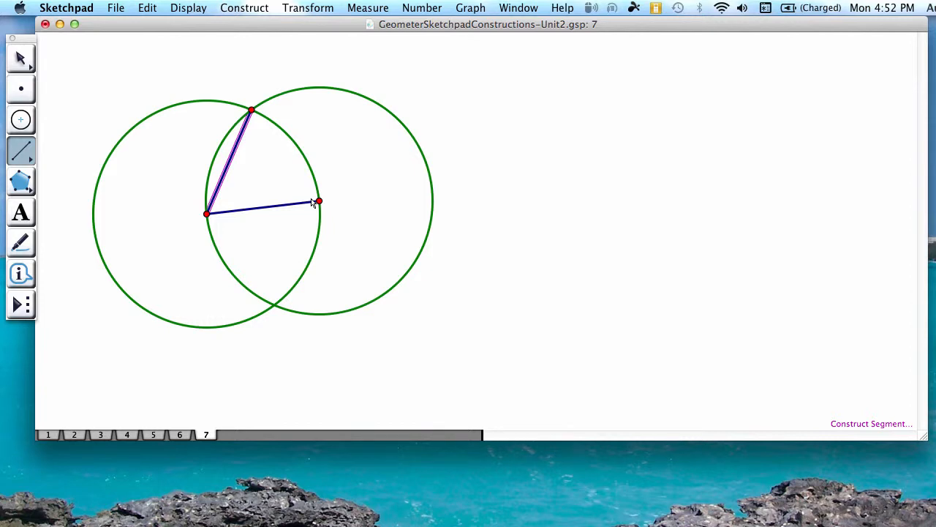
click(251, 110)
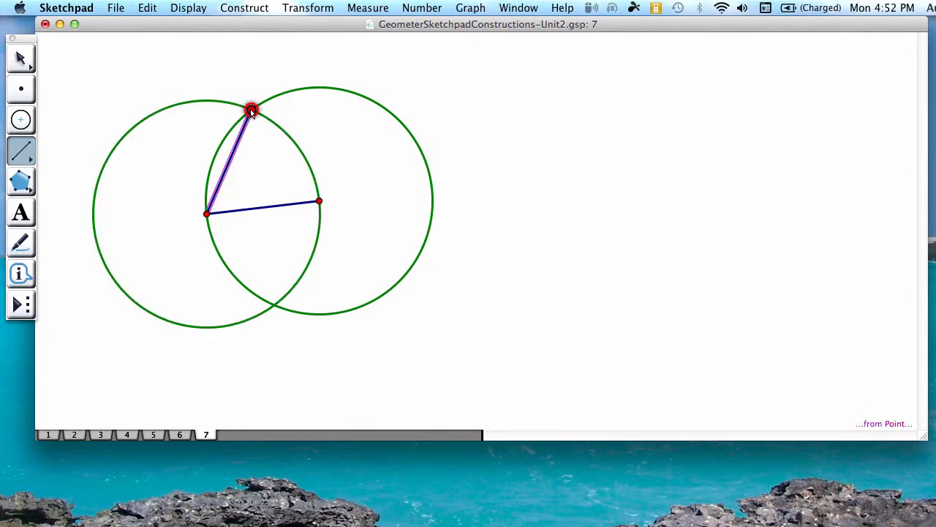
mouse_move(316, 199)
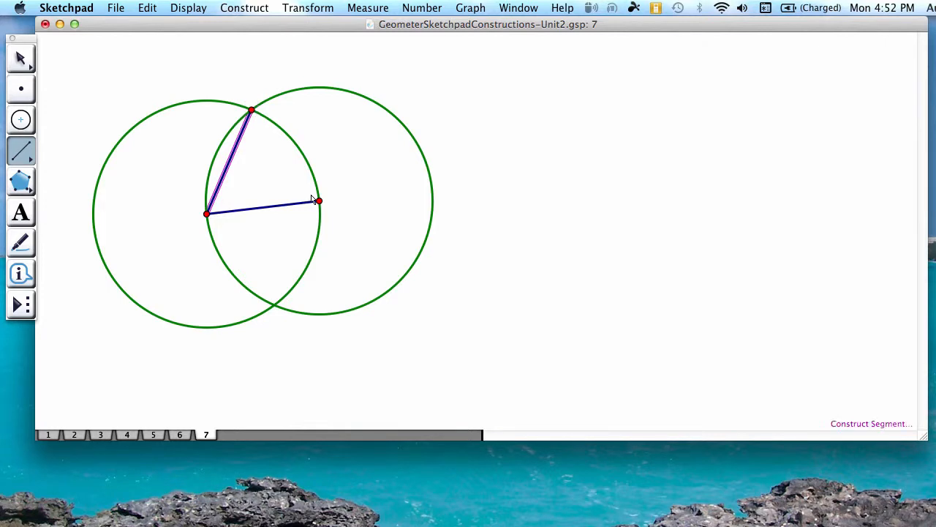
click(319, 202)
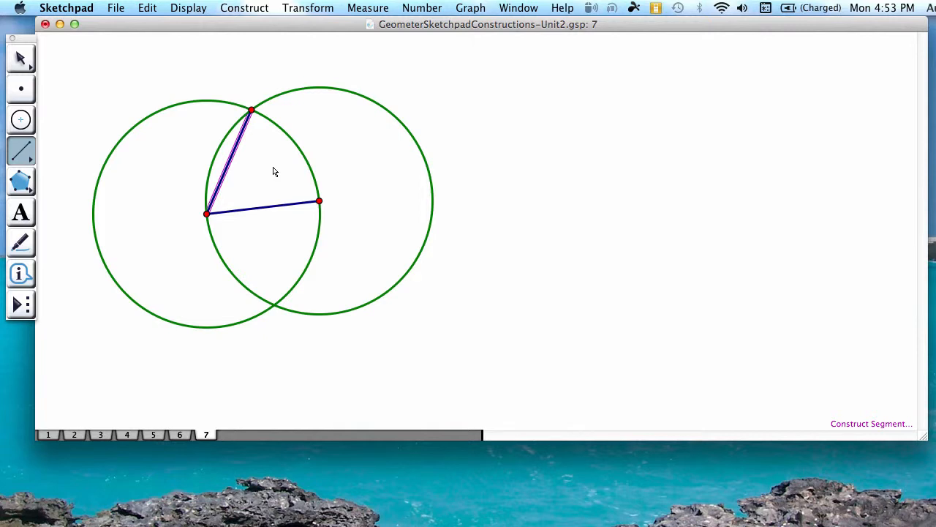
mouse_move(258, 135)
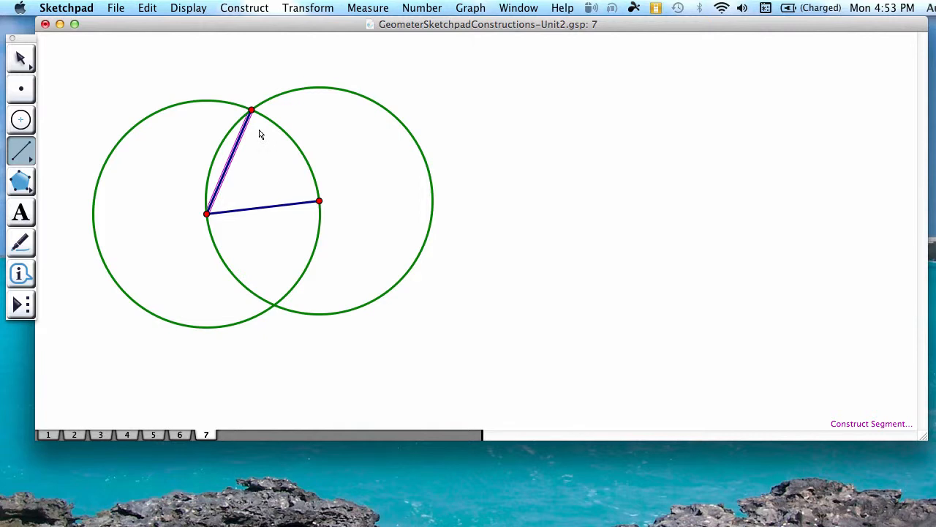
mouse_move(223, 205)
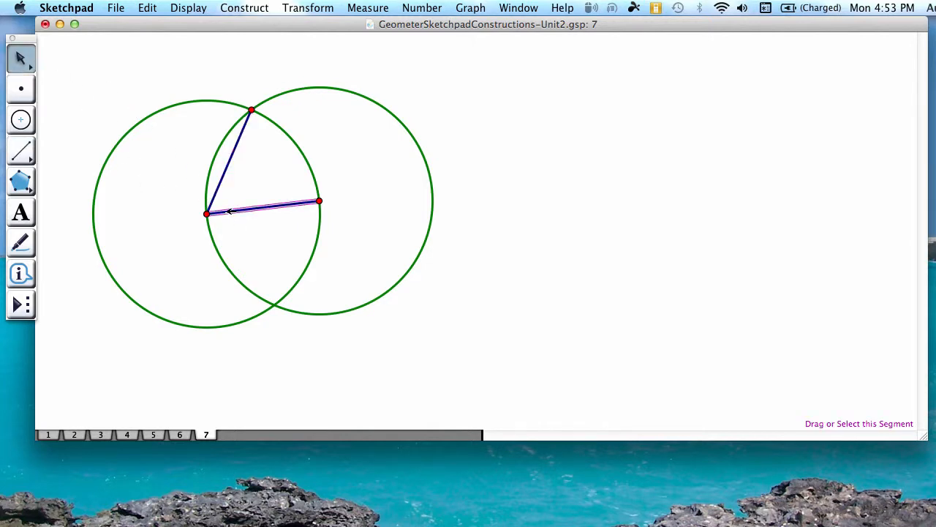
Select the two construction circles and hide them via Display > Hide Circles.
click(231, 158)
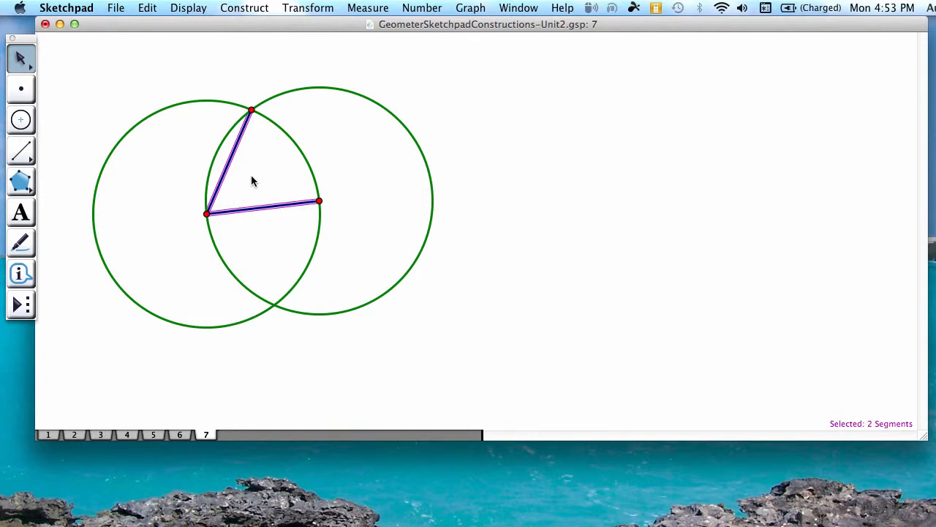
click(277, 175)
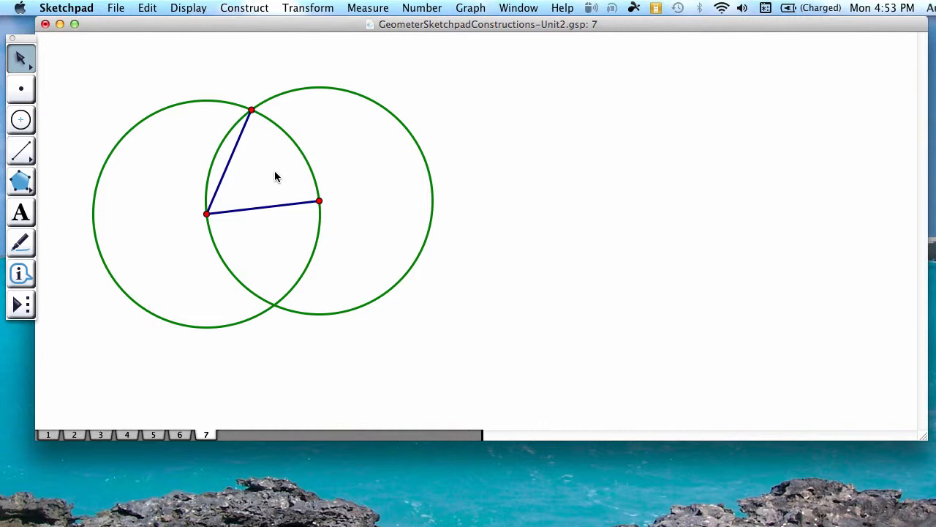
mouse_move(354, 170)
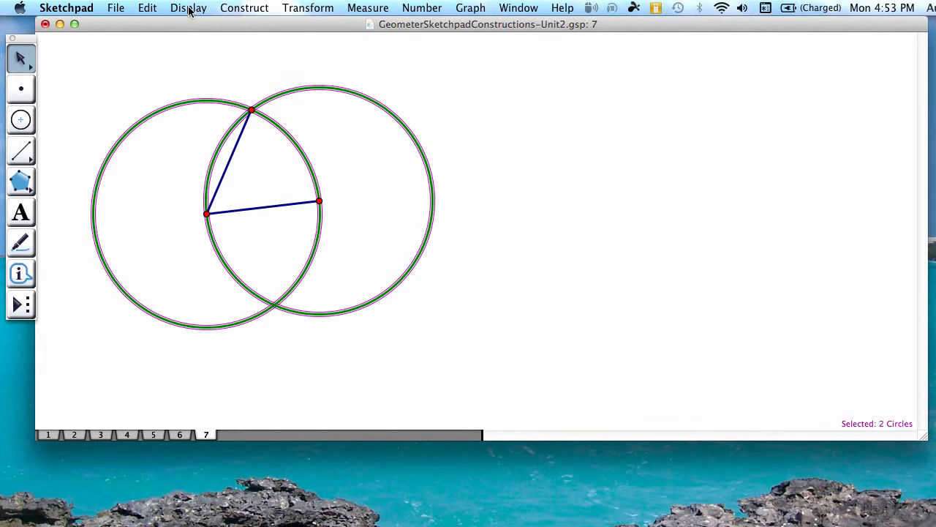
click(189, 9)
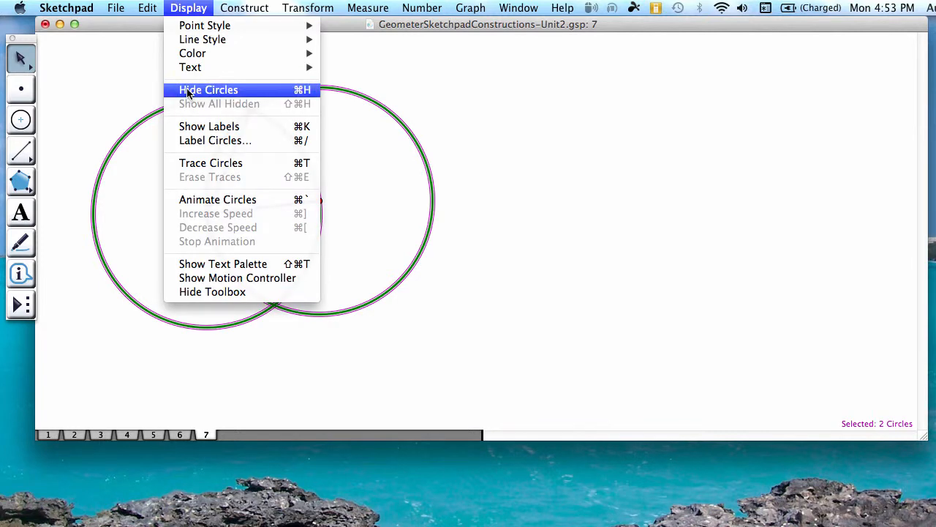
click(208, 89)
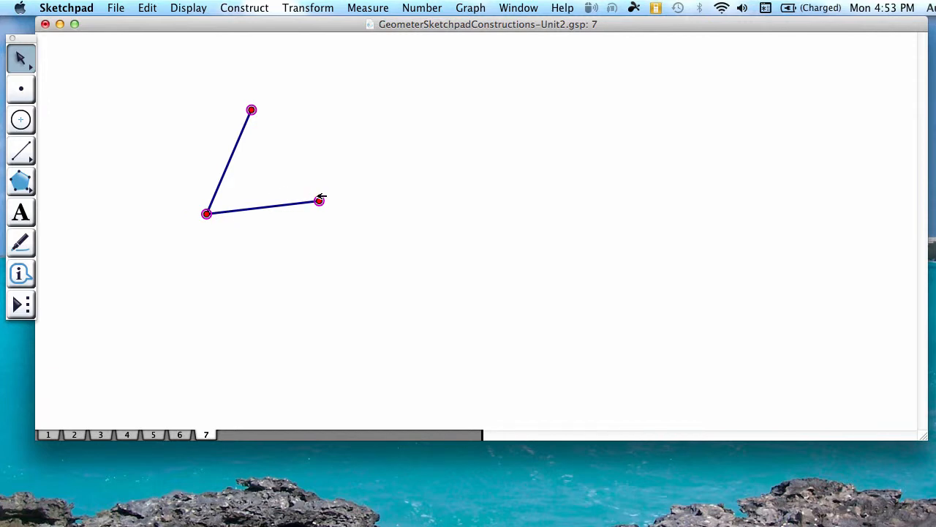
Measure angle ABC to show 60.00° and nudge the label away from the corner.
click(367, 8)
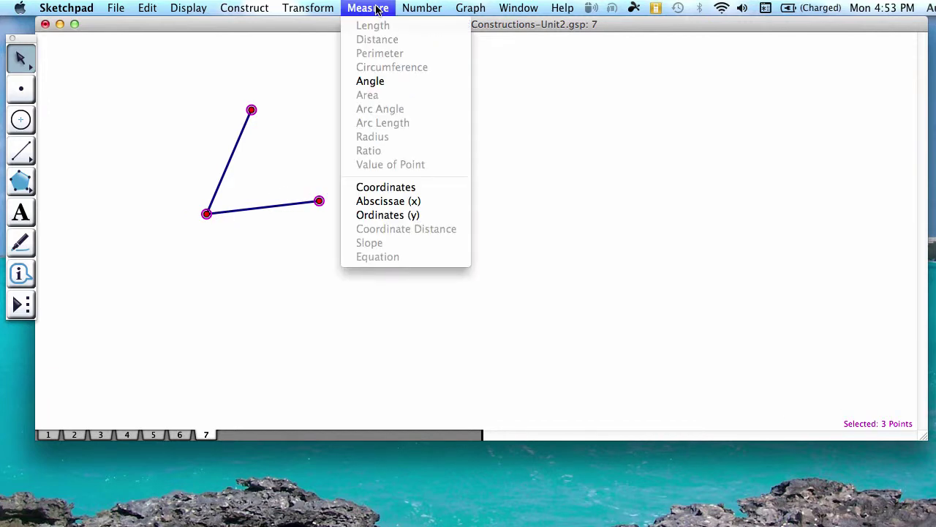
click(370, 81)
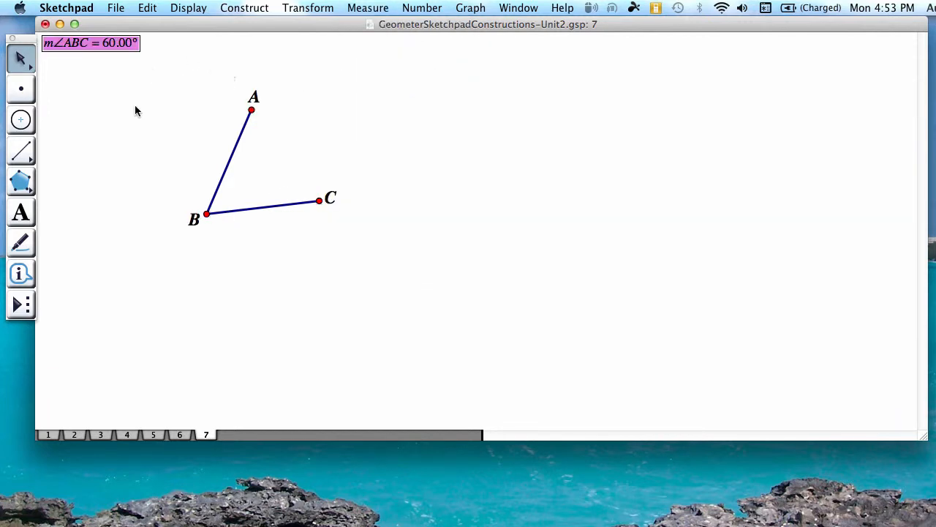
drag(88, 42, 108, 76)
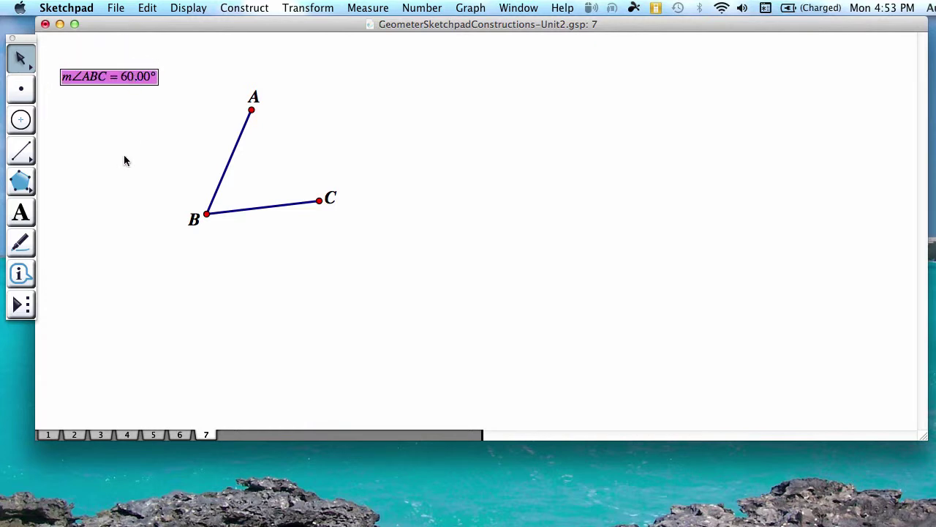